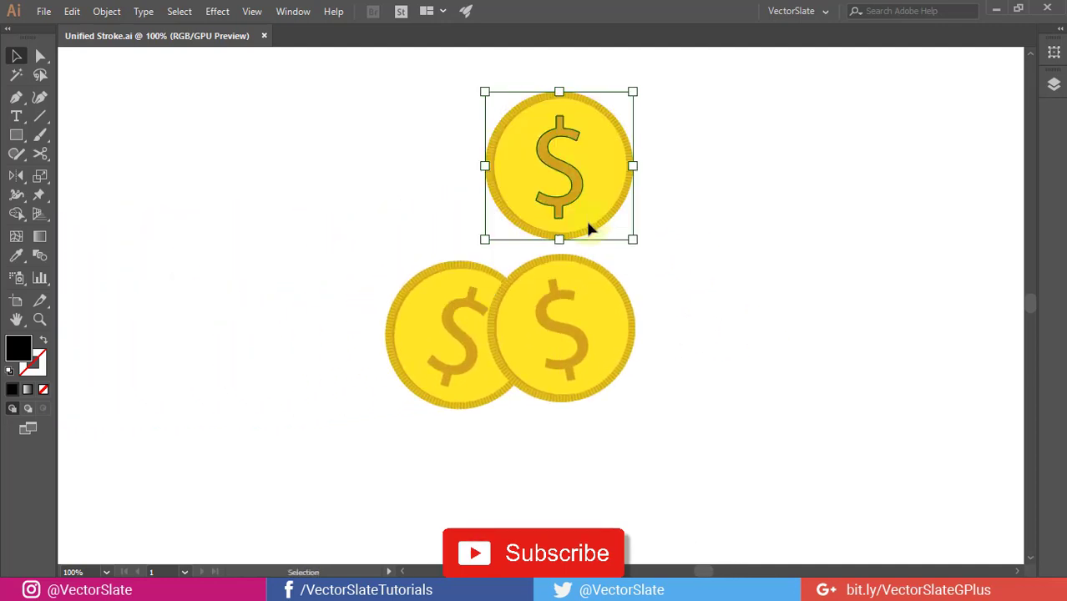
# Step: Drag the top coin onto the two lower coins to form a pyramid, then select all three
pyautogui.moveTo(558, 165); pyautogui.dragTo(504, 261)
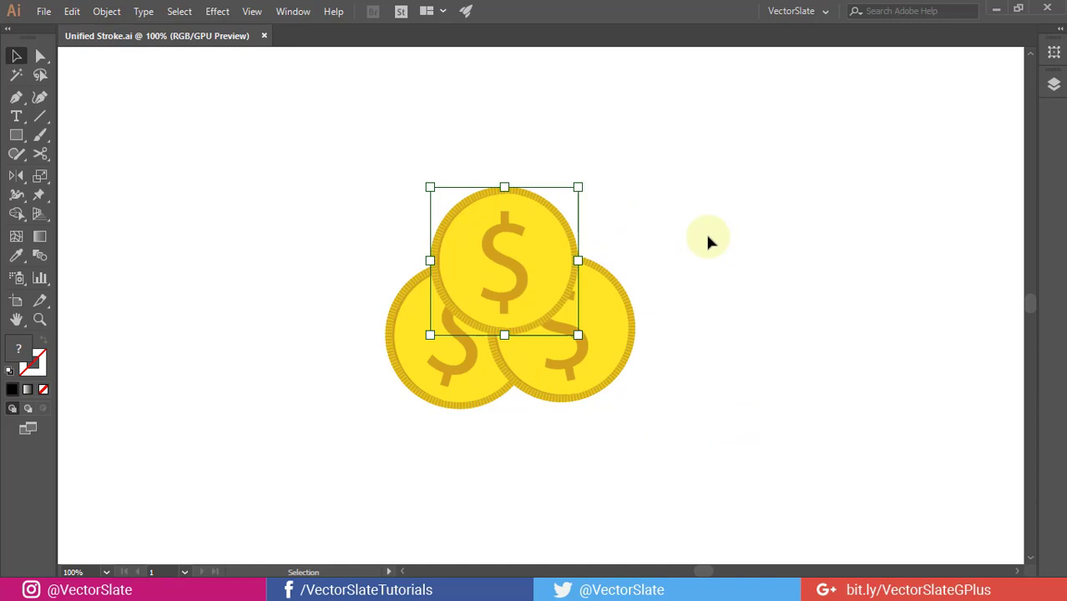
pyautogui.click(559, 159)
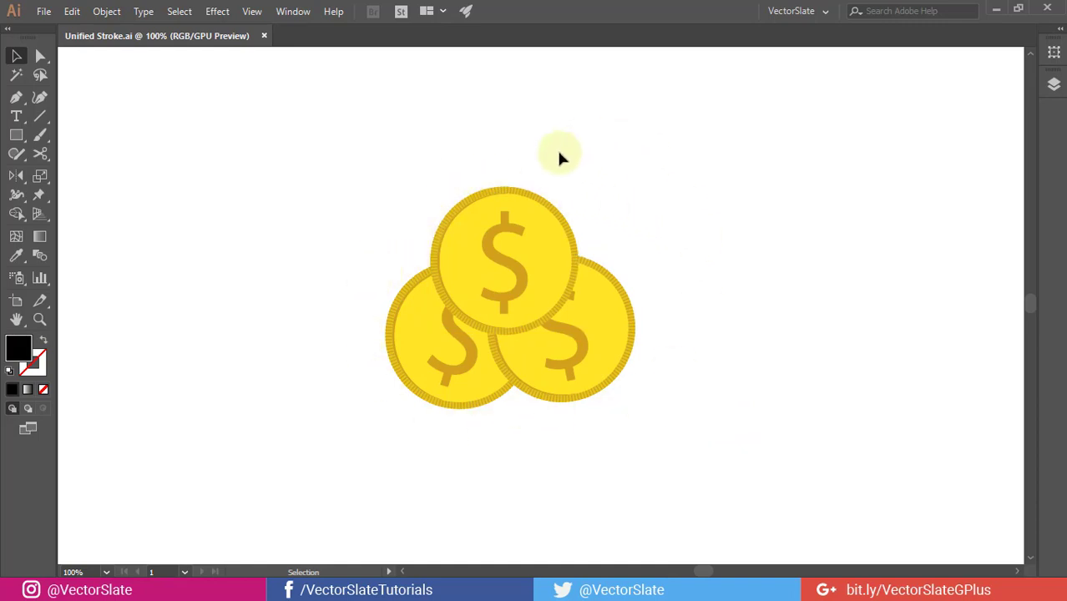
pyautogui.moveTo(633, 454)
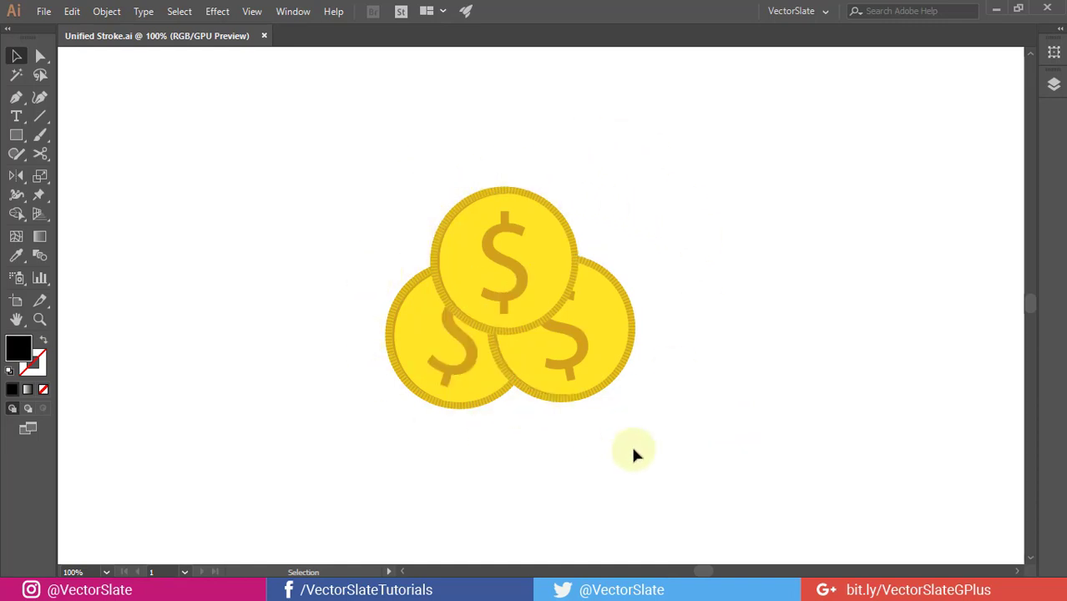
pyautogui.click(509, 297)
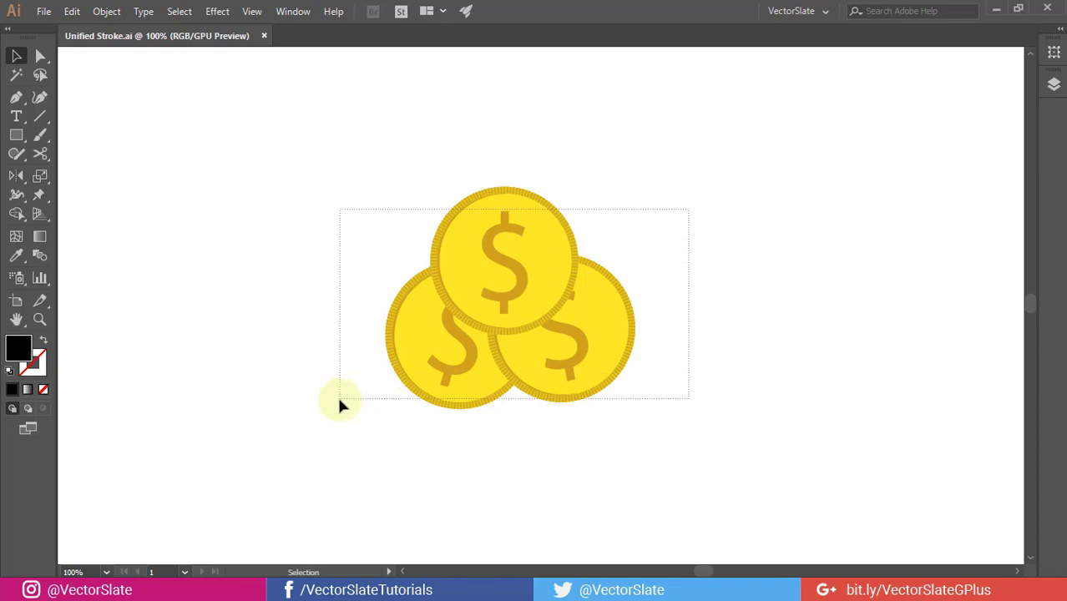
# Step: Alt-drag a copy of the coin stack to the right and unite it into one shape with Pathfinder
pyautogui.moveTo(509, 298); pyautogui.dragTo(788, 297)
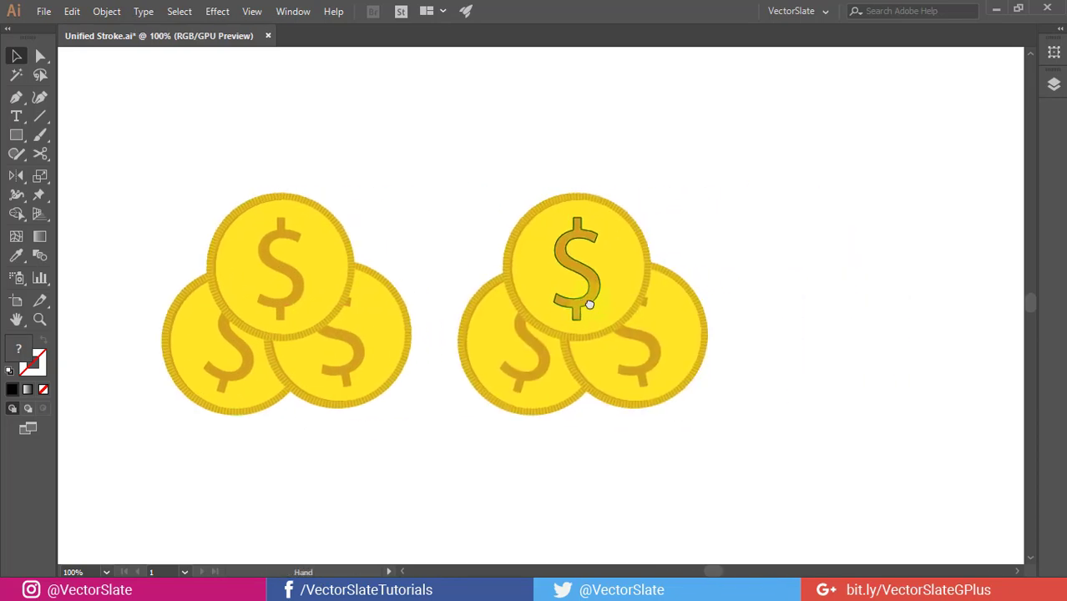
pyautogui.click(581, 301)
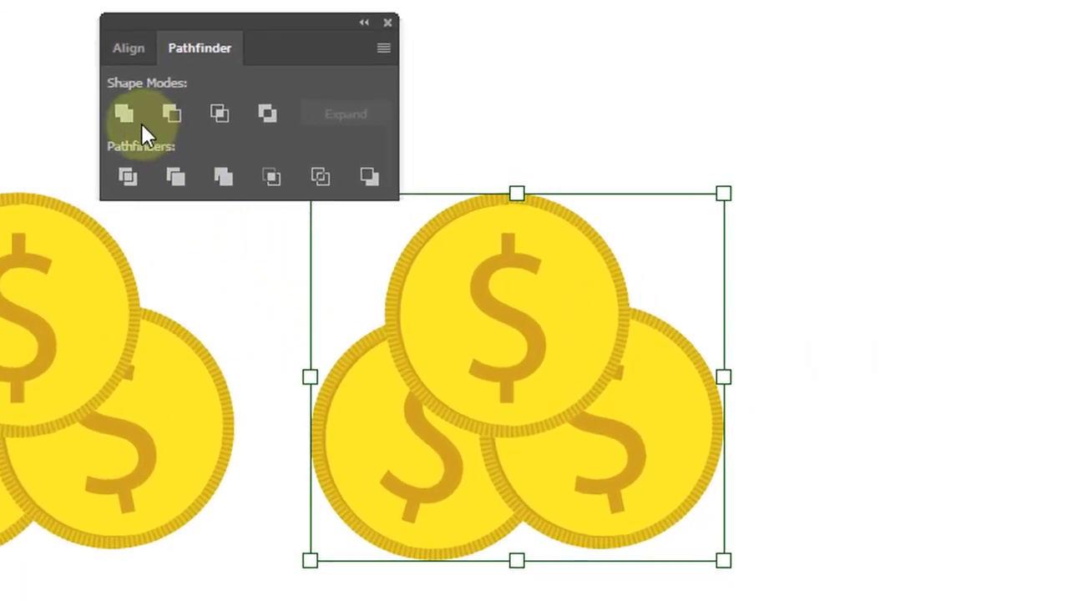
pyautogui.click(124, 114)
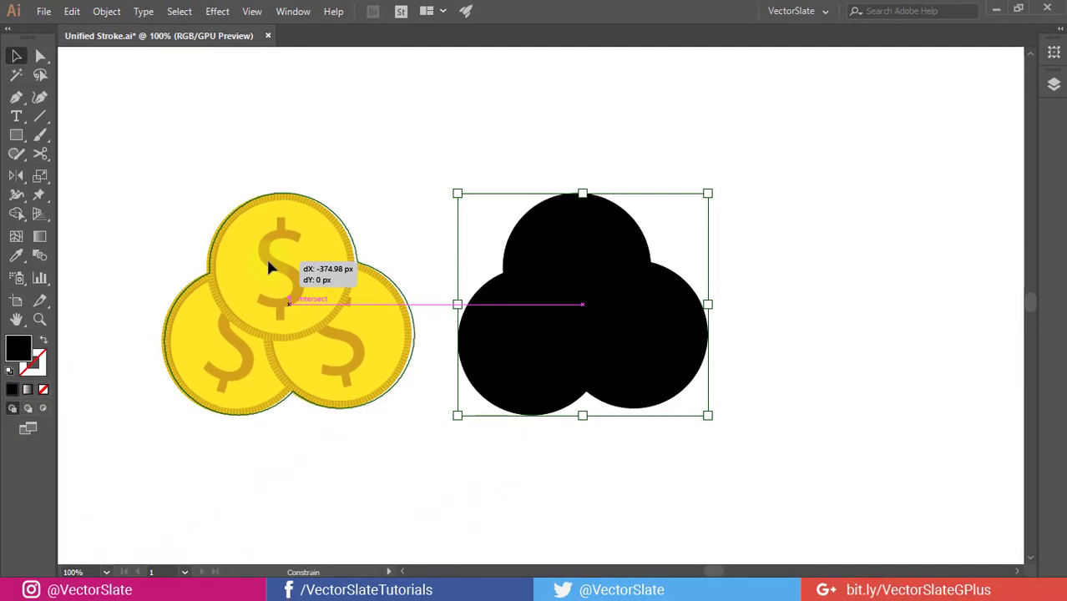
# Step: Send the merged black silhouette to the back behind the original coins
pyautogui.rightClick(304, 249)
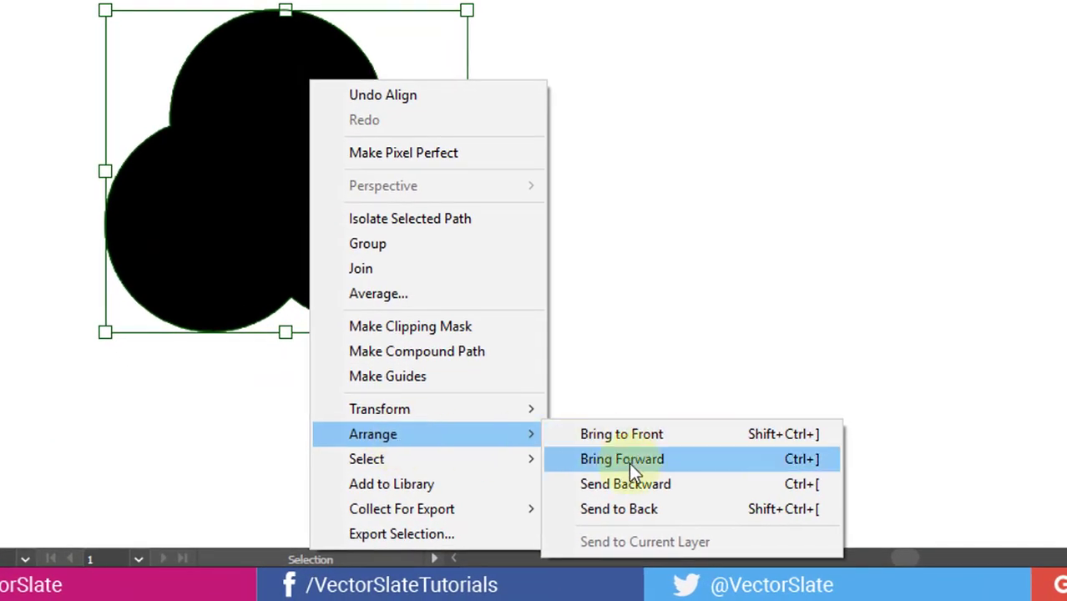
pyautogui.click(621, 459)
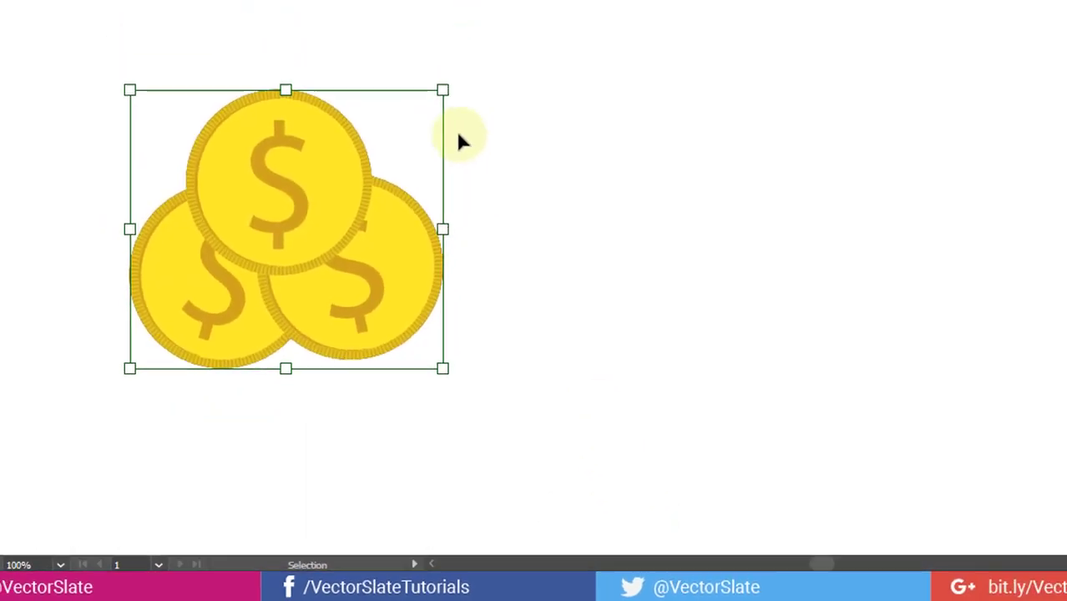
# Step: Offset the black silhouette's path by 10 px with round joins so it outlines the coins
pyautogui.click(107, 10)
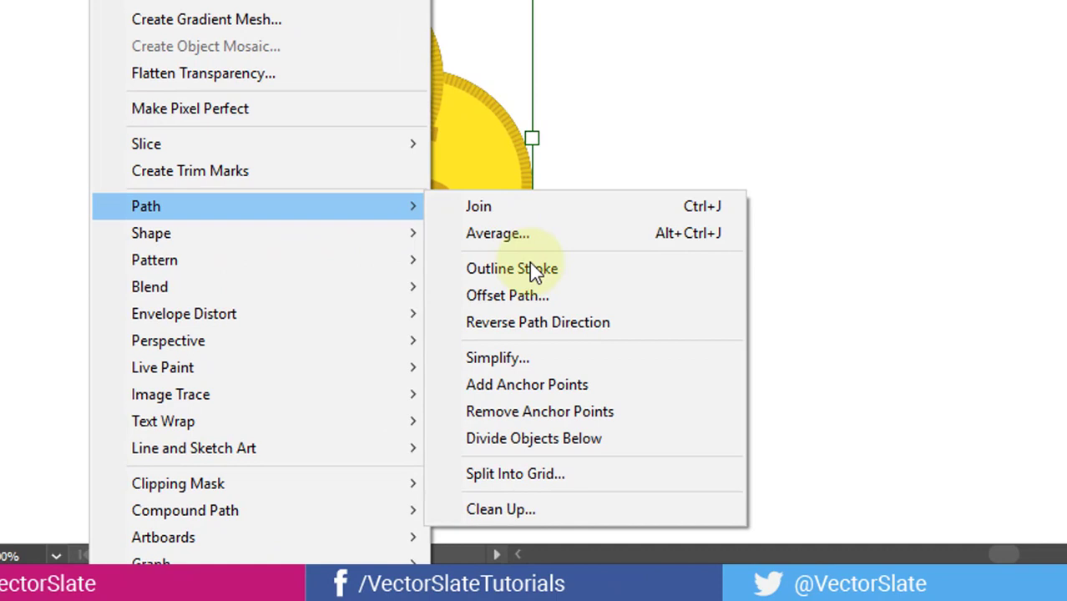
pyautogui.moveTo(508, 295)
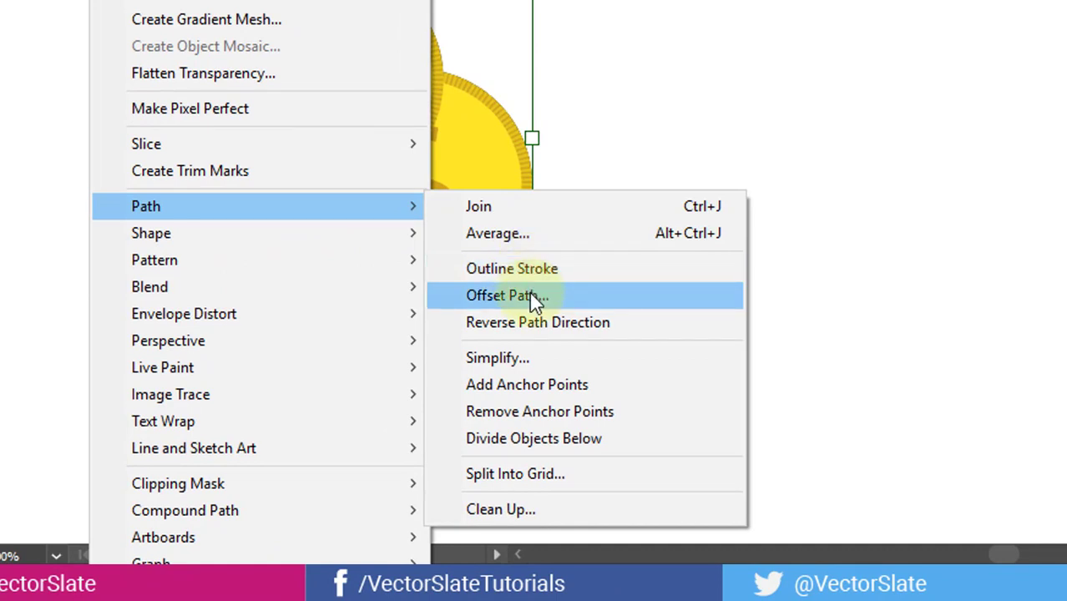
pyautogui.click(507, 295)
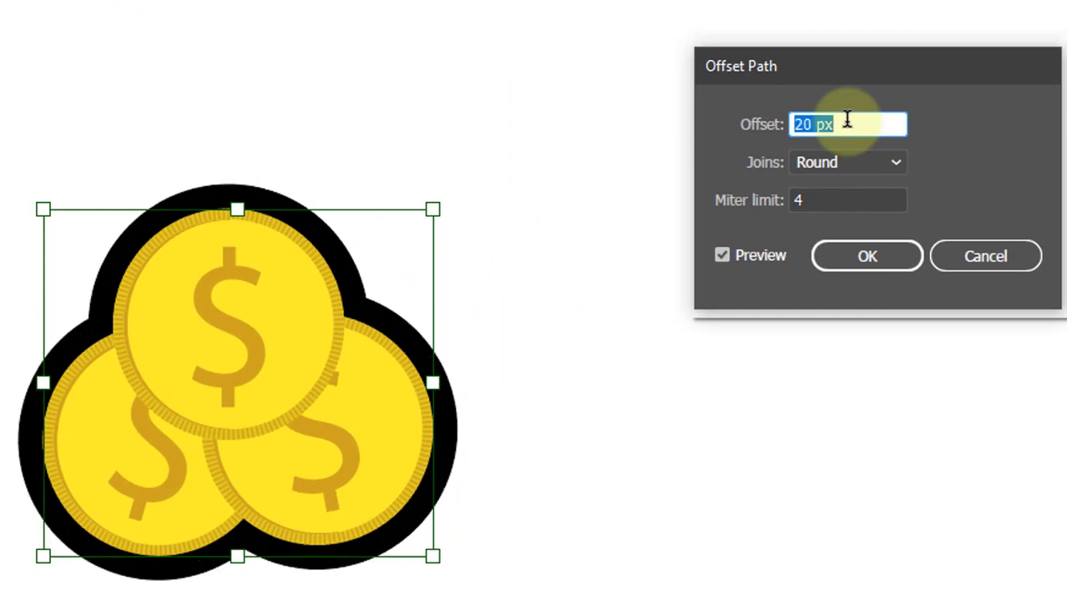
pyautogui.write('10 px')
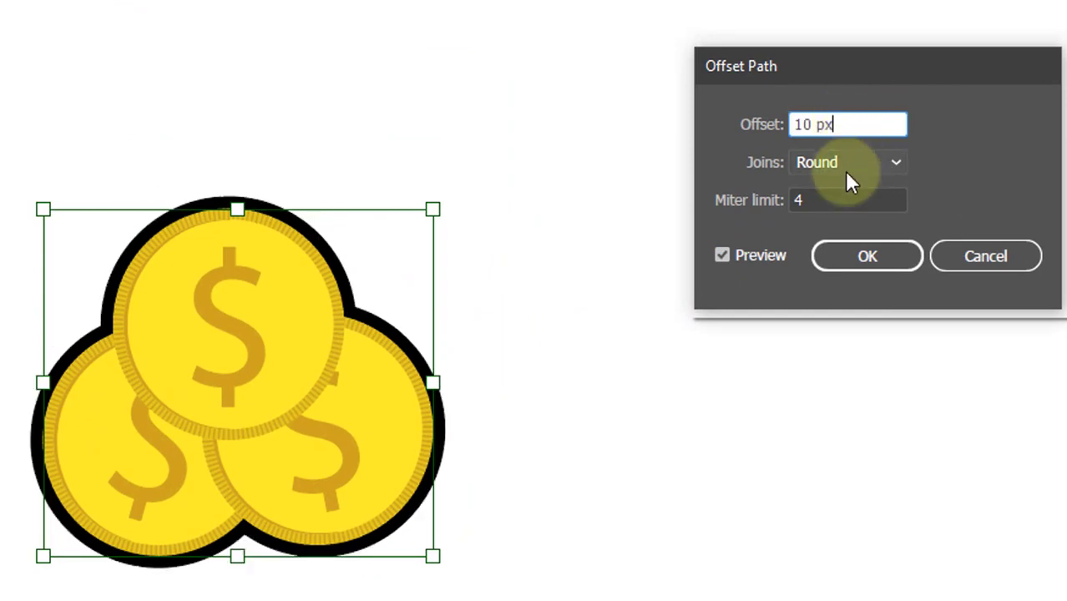
pyautogui.click(867, 256)
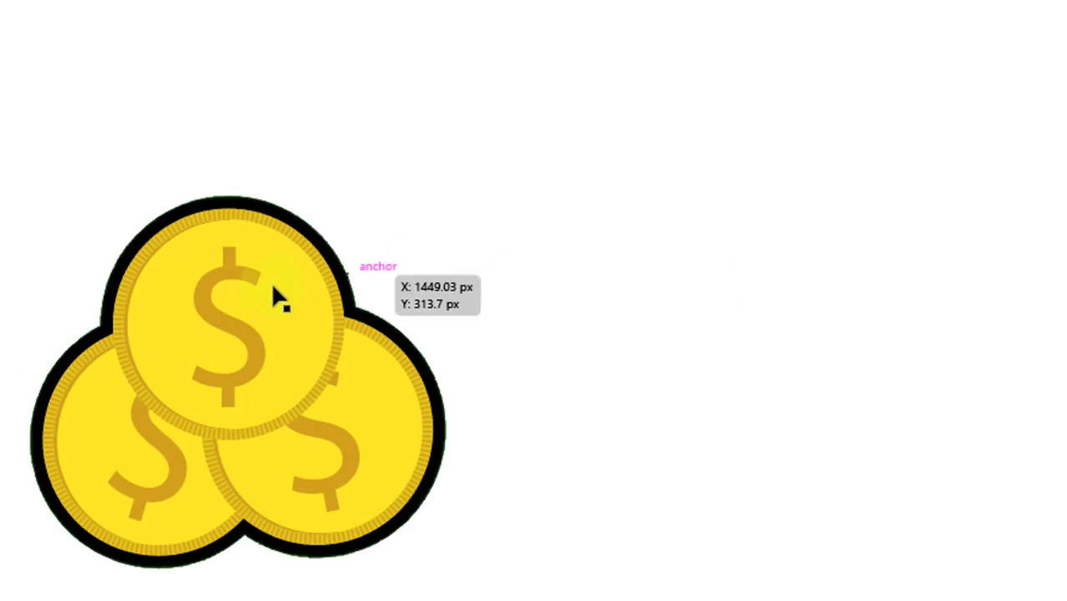
# Step: Remove the black outline shape and bring up the context menu on the remaining coins
pyautogui.rightClick(280, 300)
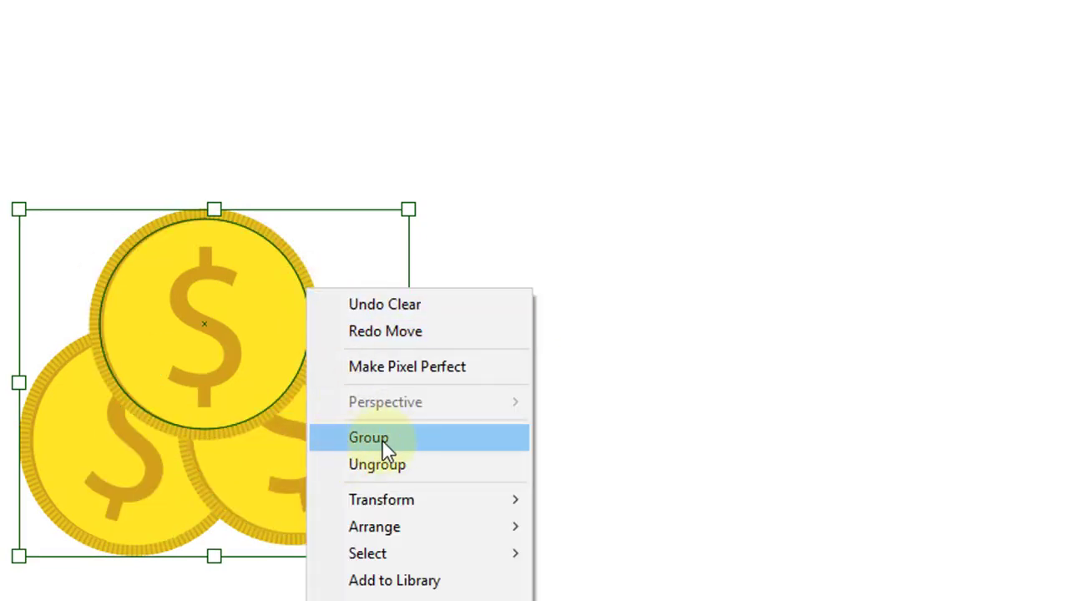
# Step: Group the three coins and target the Group entry in the Appearance panel
pyautogui.click(368, 437)
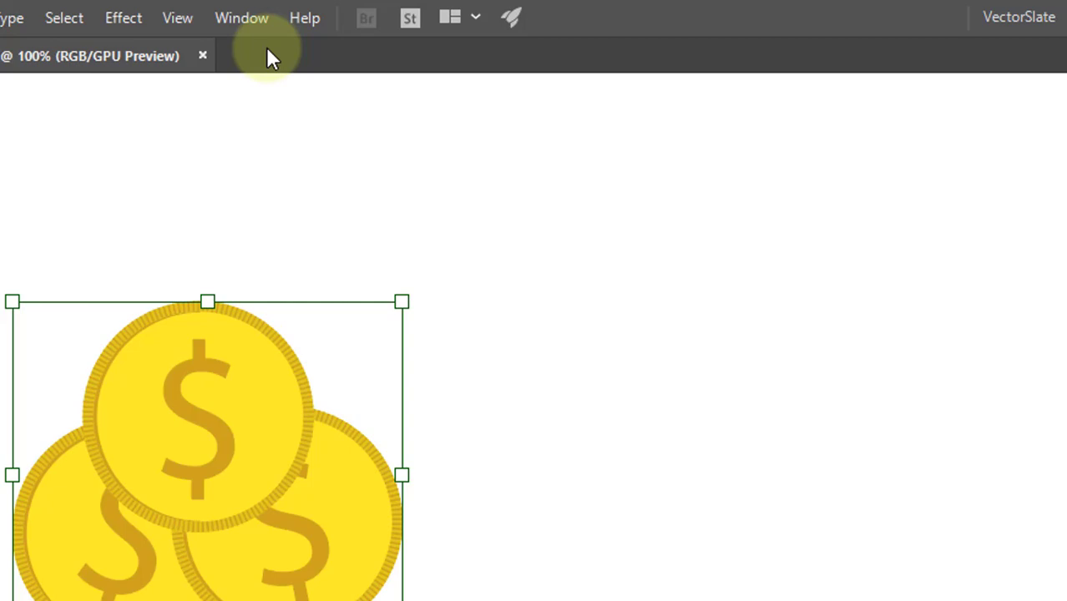
pyautogui.click(240, 17)
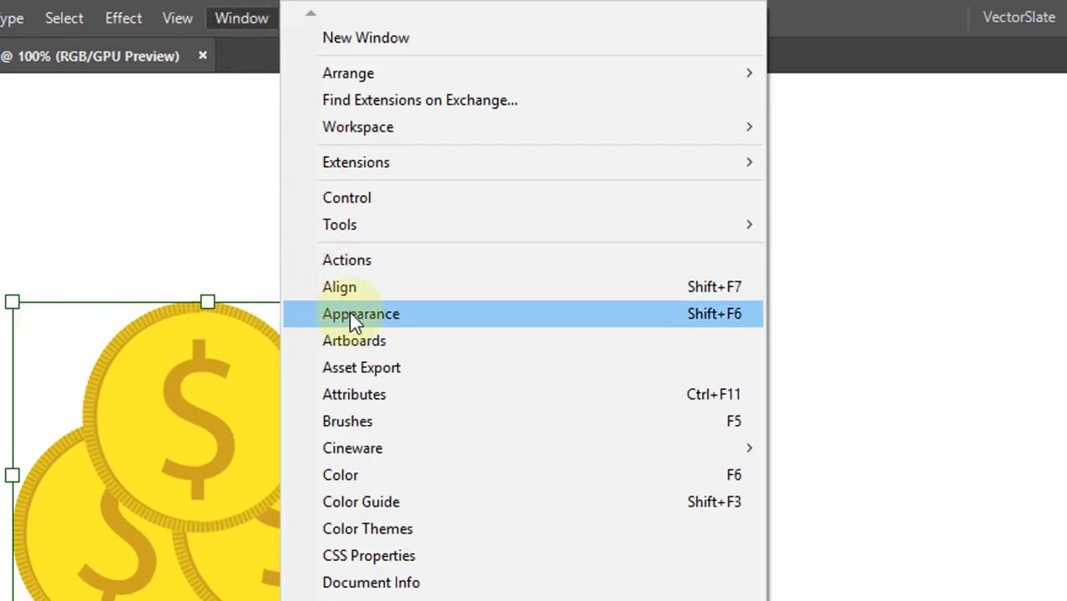
pyautogui.click(360, 314)
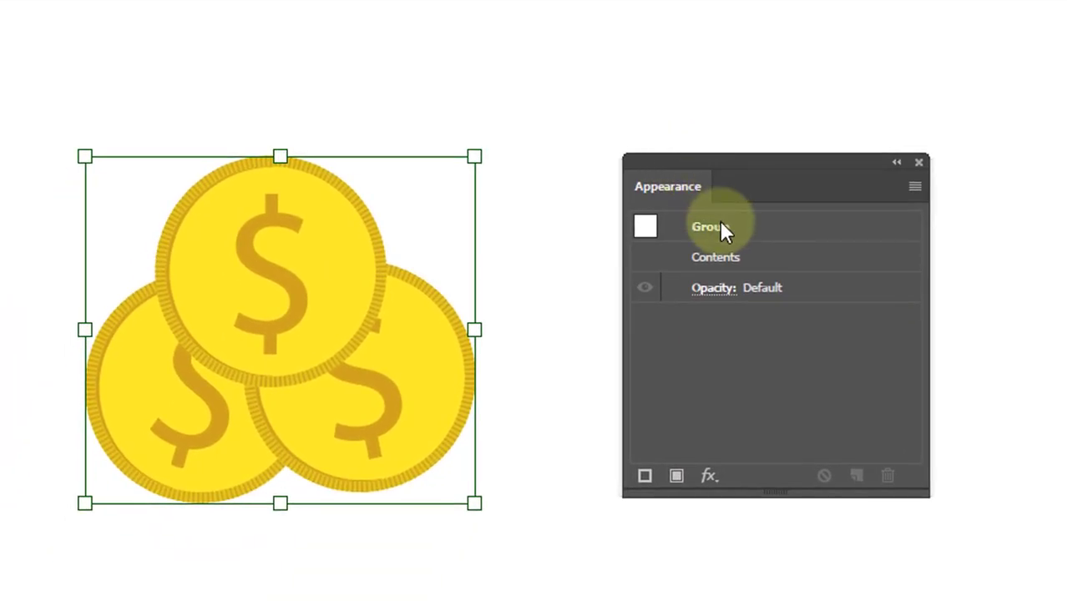
pyautogui.click(709, 227)
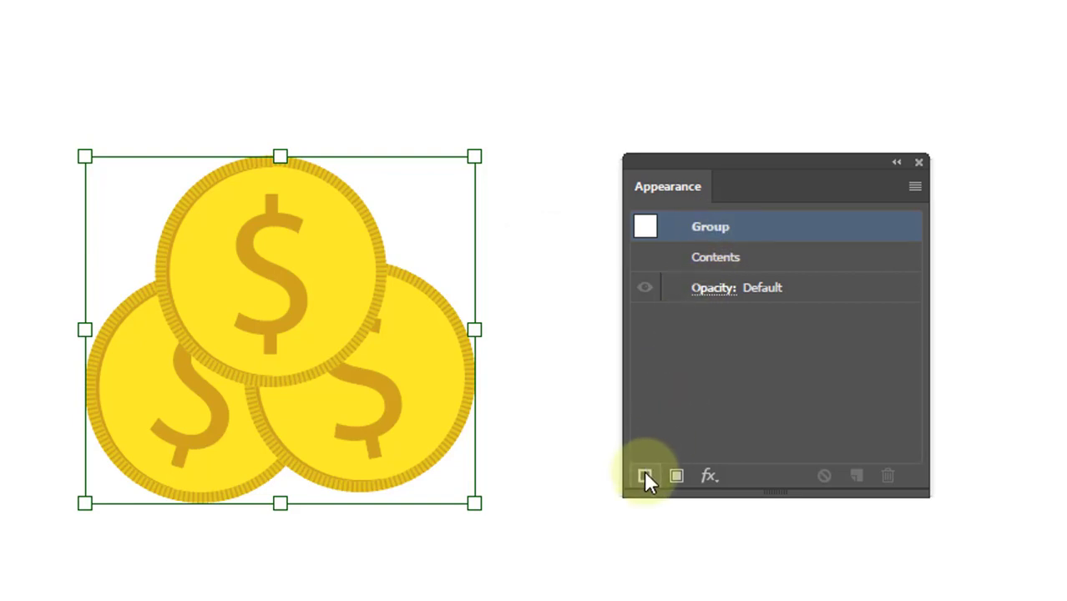
# Step: Add a new 20 pt black stroke to the coin group in the Appearance panel
pyautogui.click(644, 475)
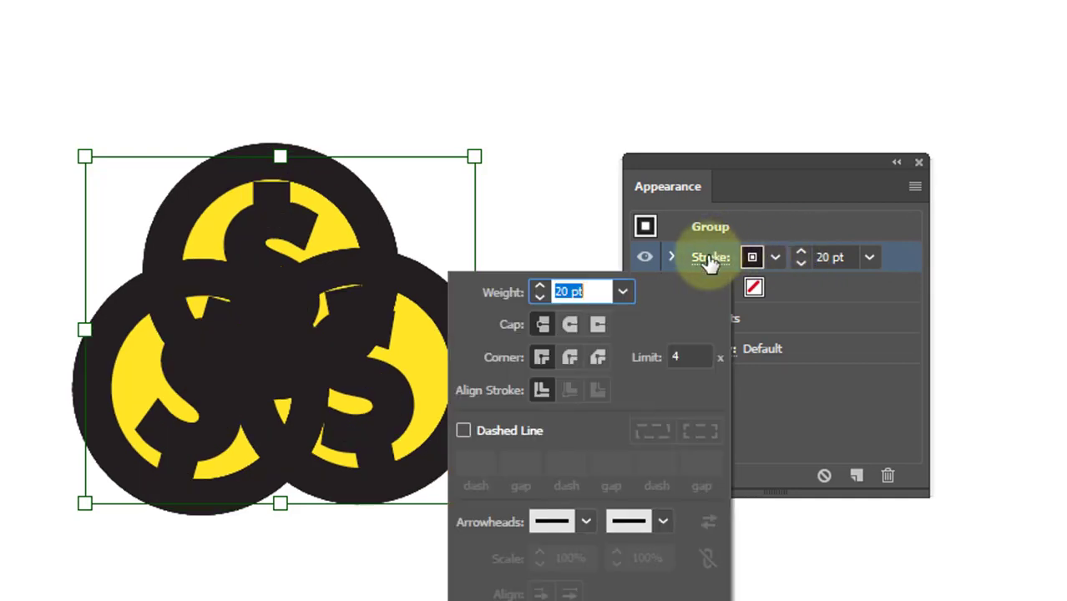
pyautogui.click(571, 358)
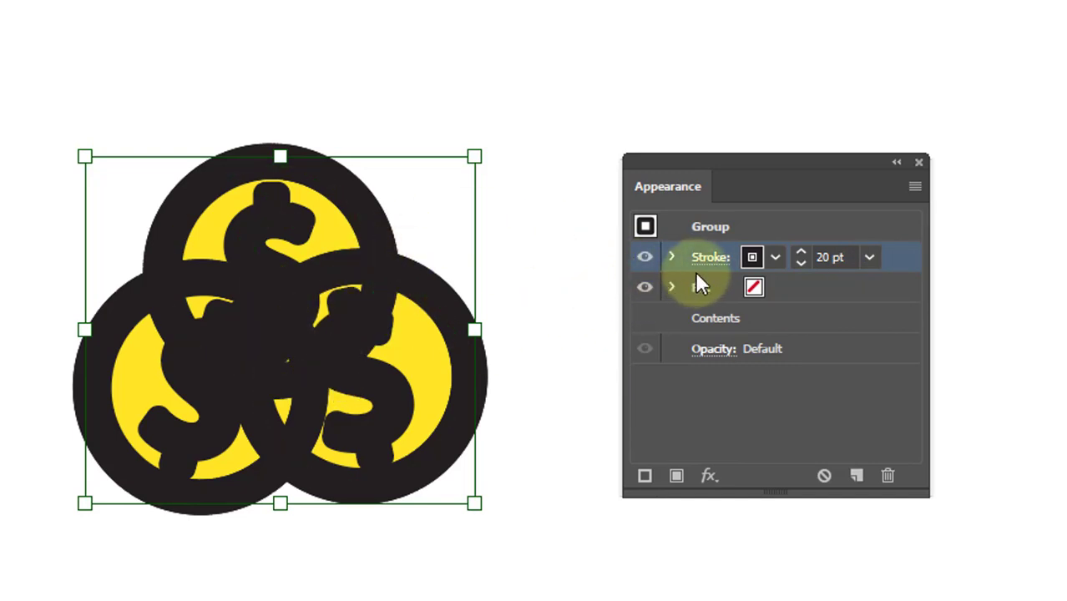
pyautogui.moveTo(714, 287)
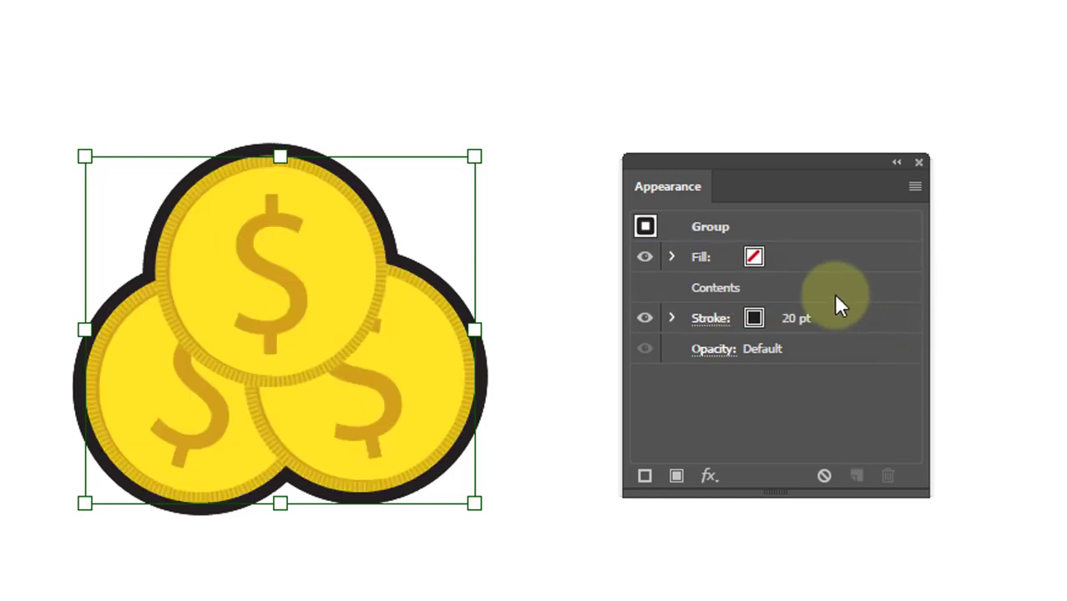
pyautogui.click(714, 287)
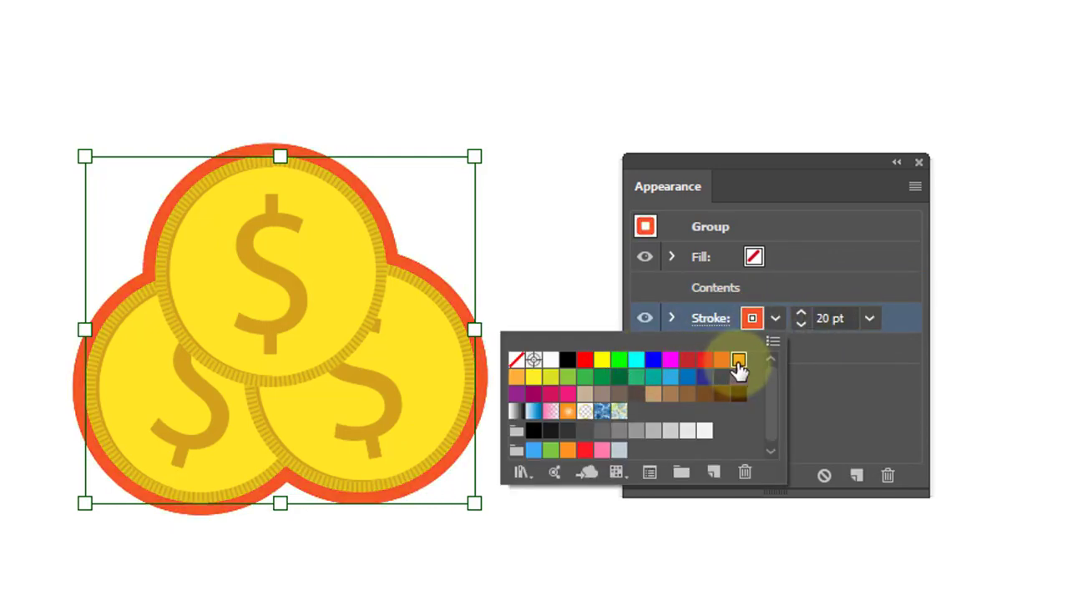
pyautogui.click(547, 430)
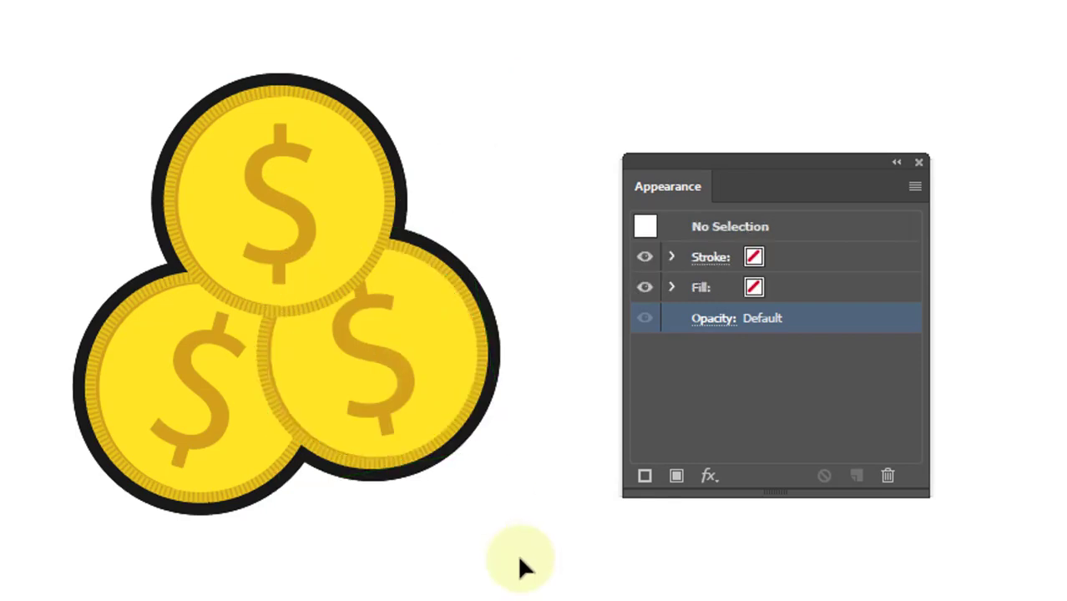
pyautogui.click(392, 342)
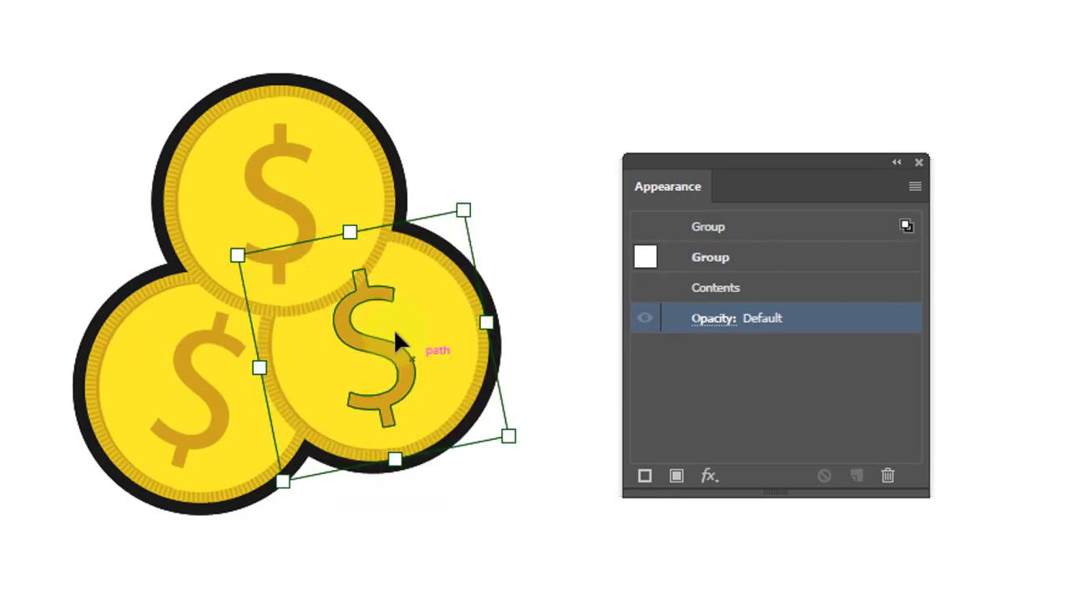